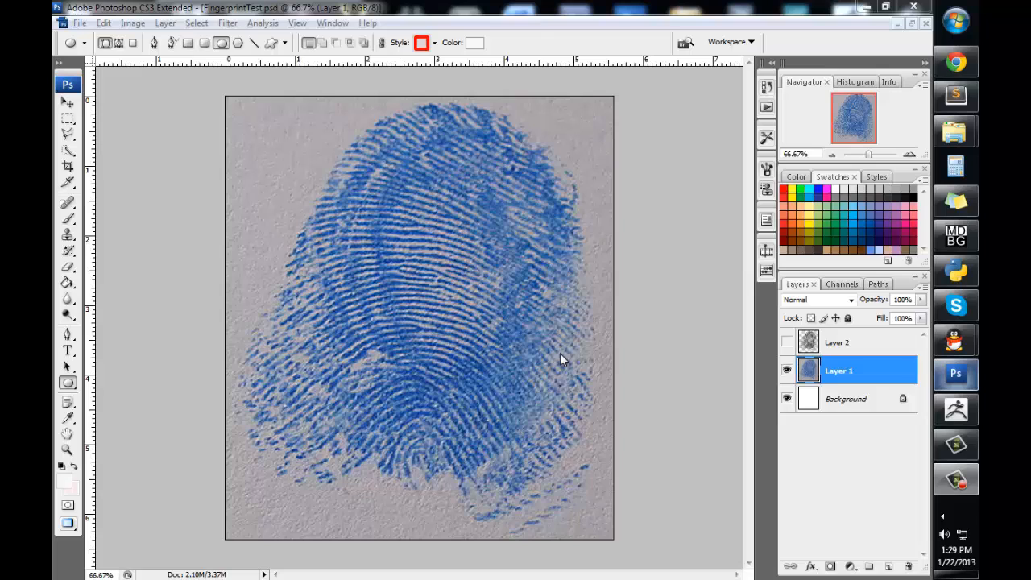
mouse_move(402, 84)
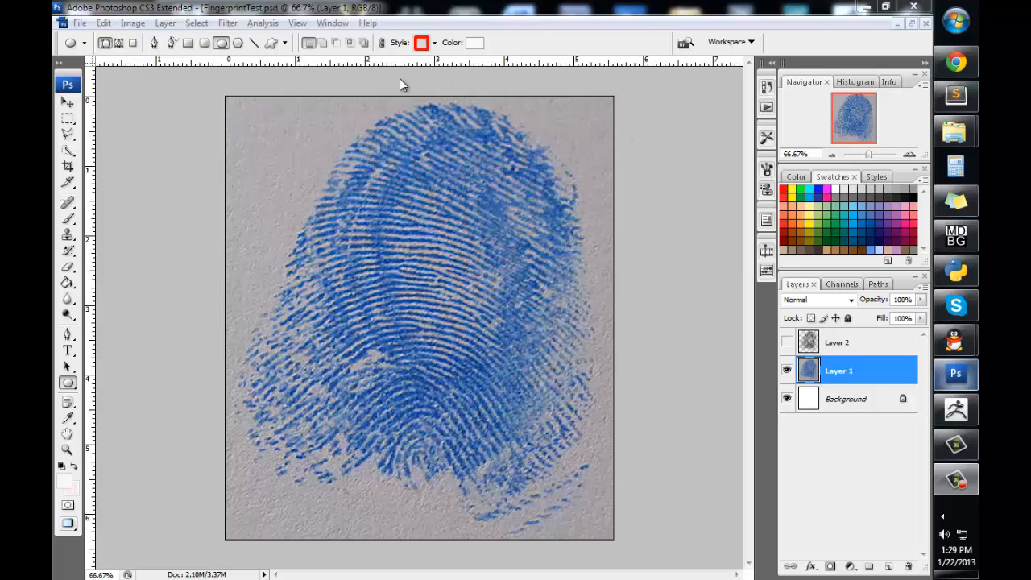
mouse_move(570, 111)
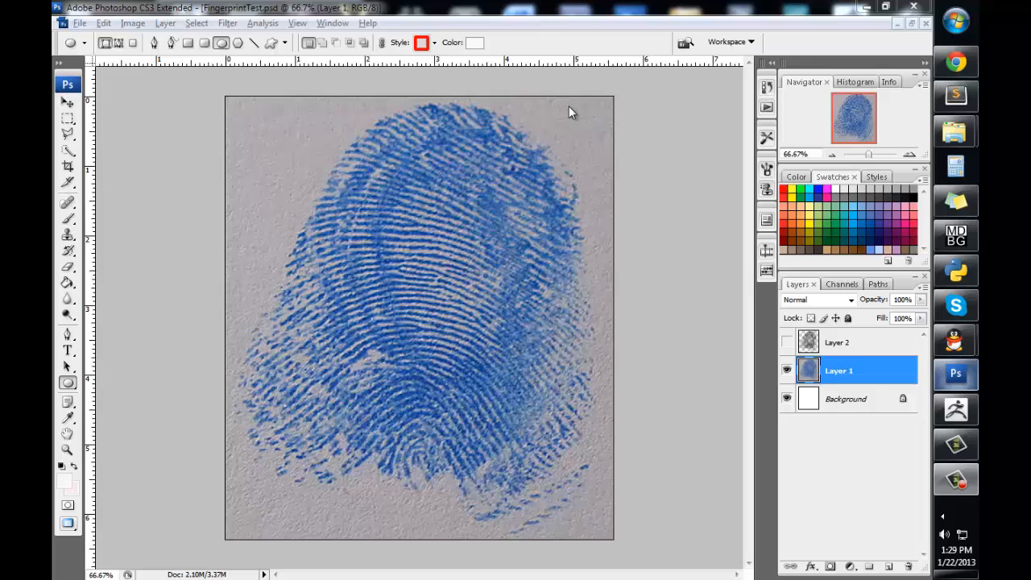
mouse_move(261, 159)
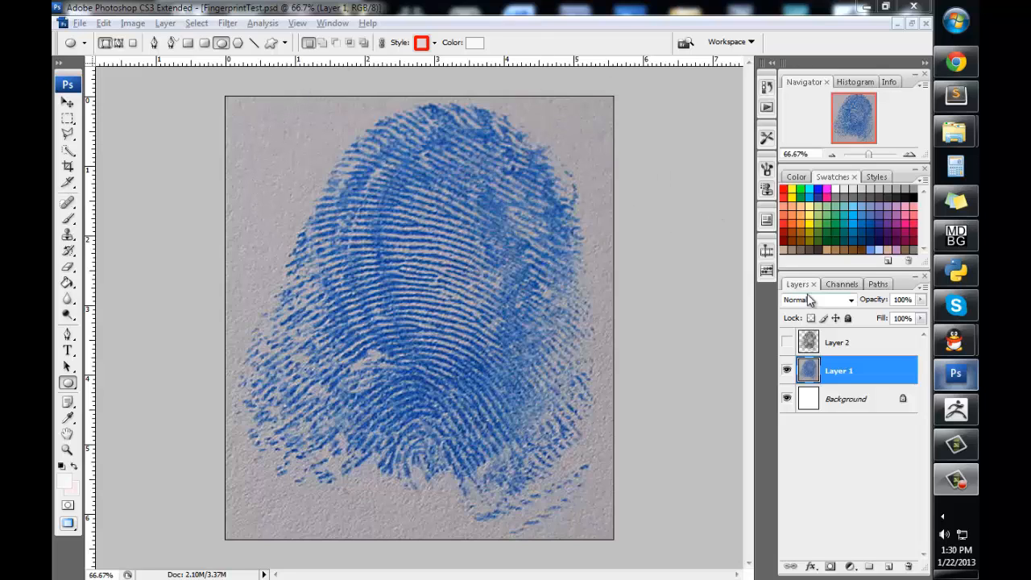
Apply Brightness/Contrast with Brightness +150 and Contrast -50 to whiten the background.
left_click(132, 23)
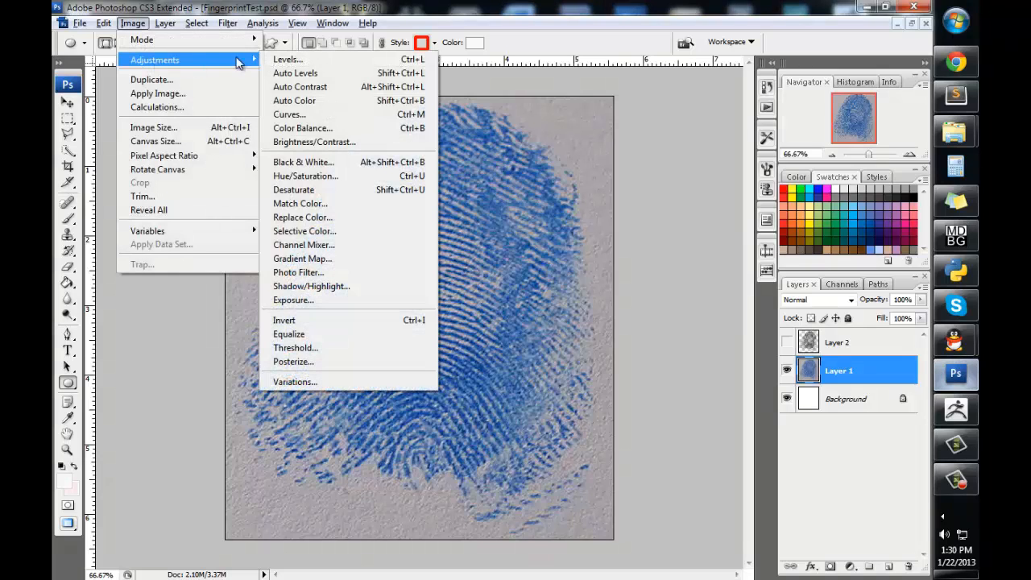
left_click(314, 142)
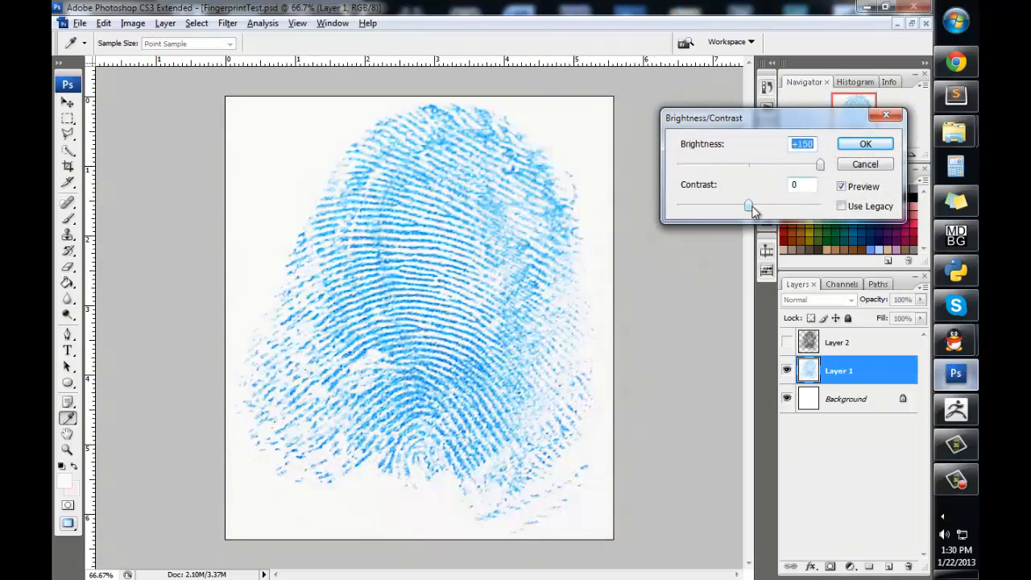
left_click_drag(749, 207, 677, 206)
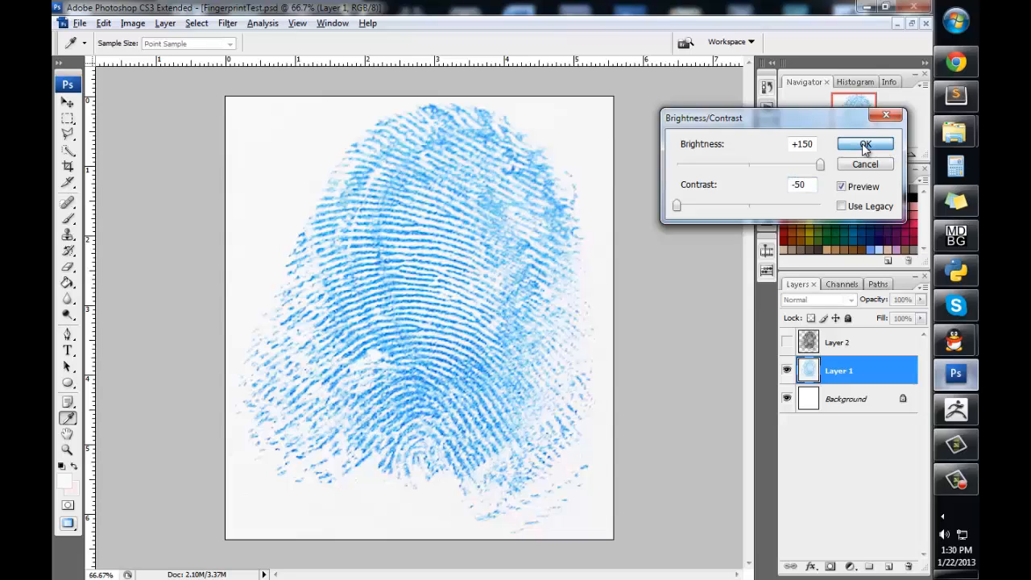
left_click(863, 145)
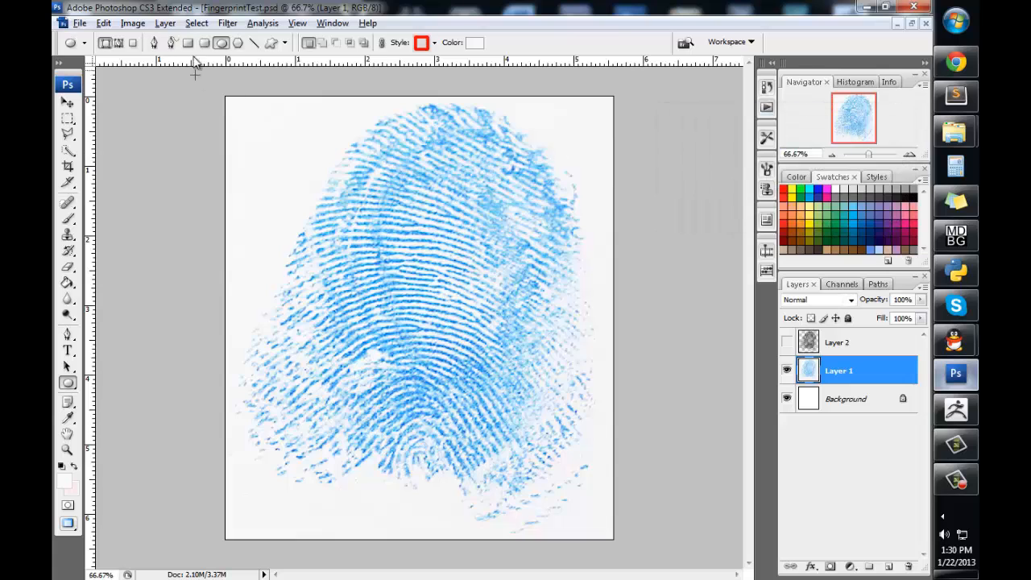
Select the pale background by Color Range, delete it, and desaturate the fingerprint to grey.
left_click(196, 22)
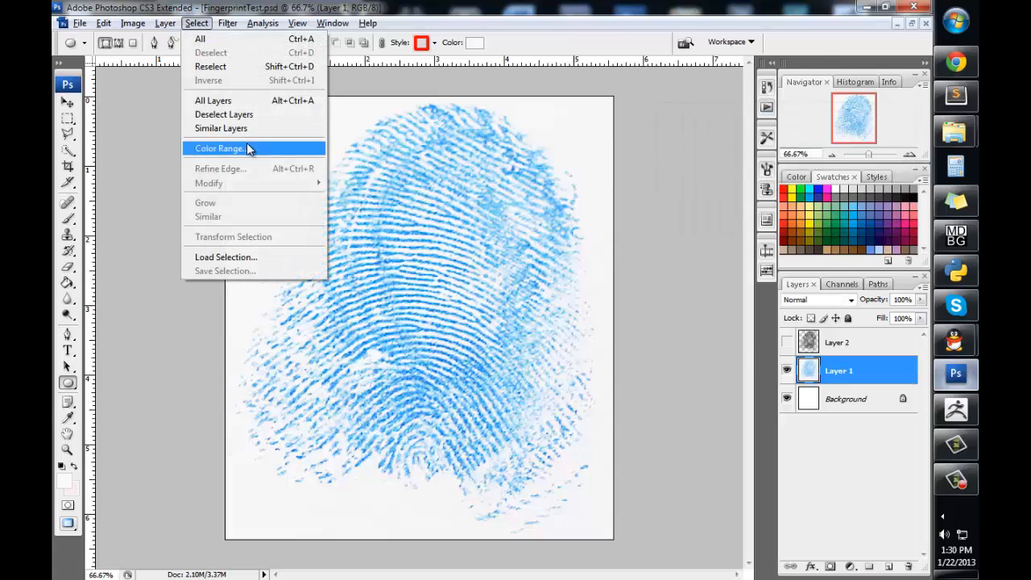
left_click(220, 149)
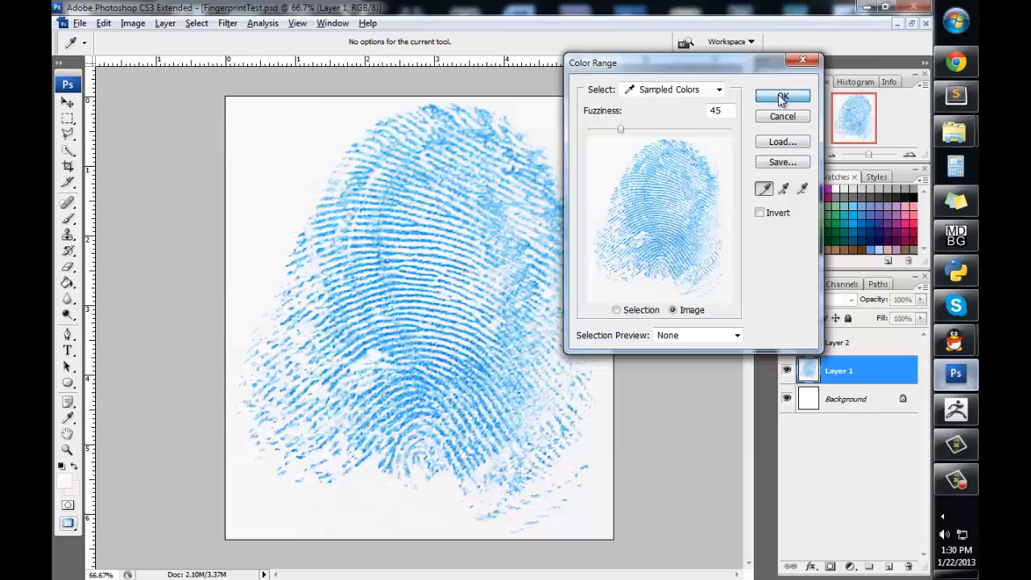
left_click(779, 97)
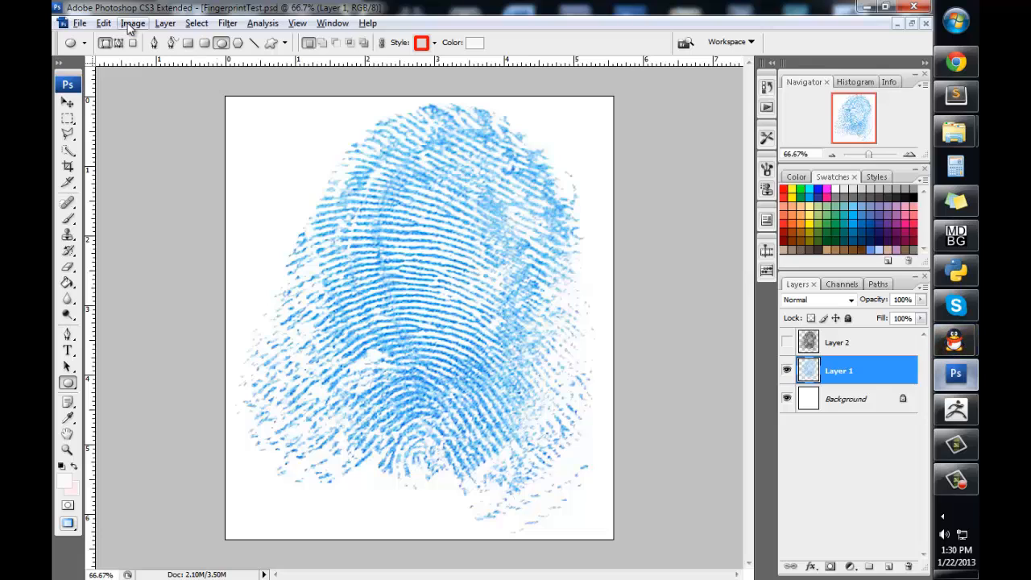
left_click(132, 23)
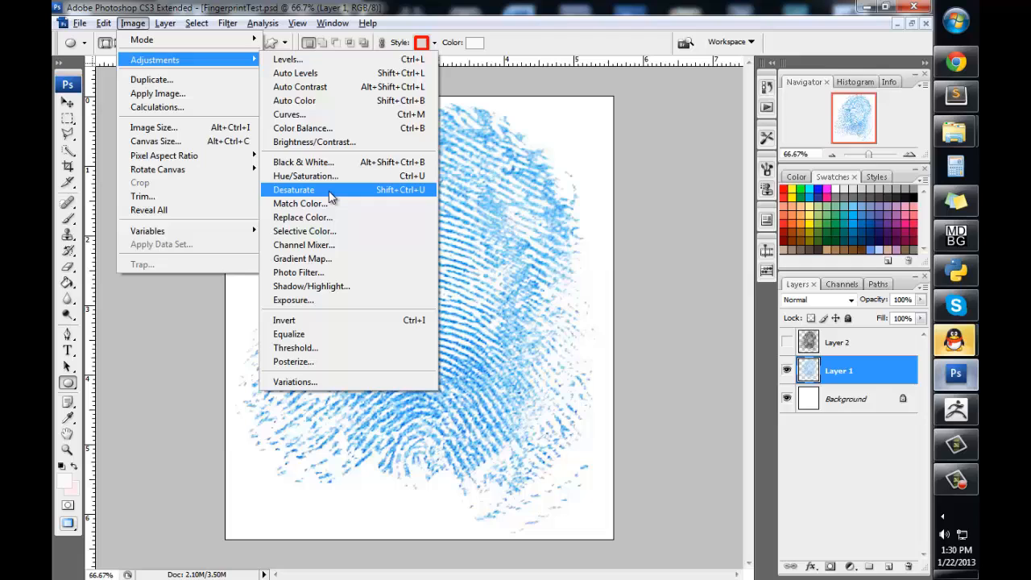
left_click(294, 190)
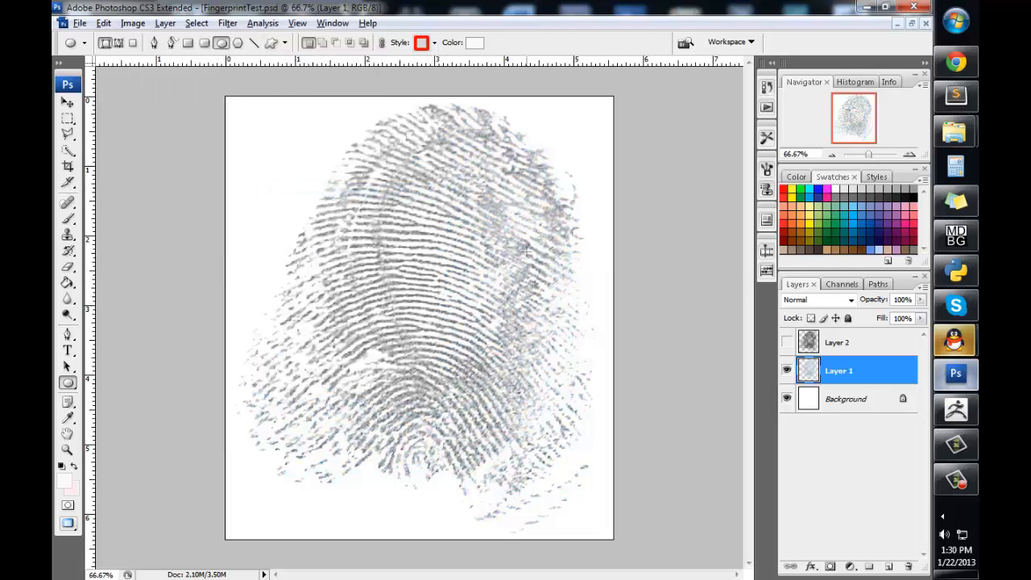
mouse_move(154, 40)
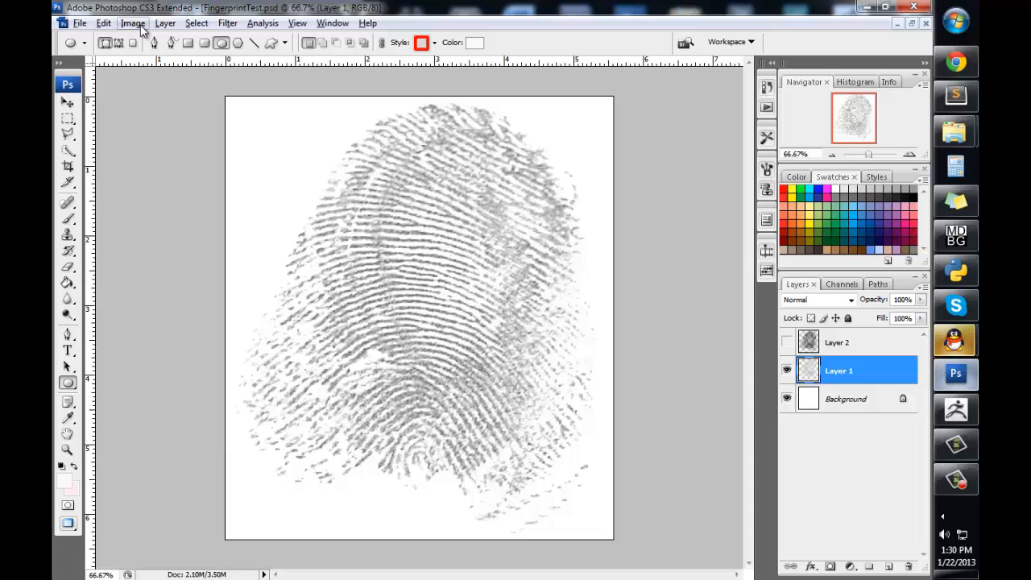
Apply Levels with the black input slider raised to 90 so the ridges turn solid black.
left_click(132, 22)
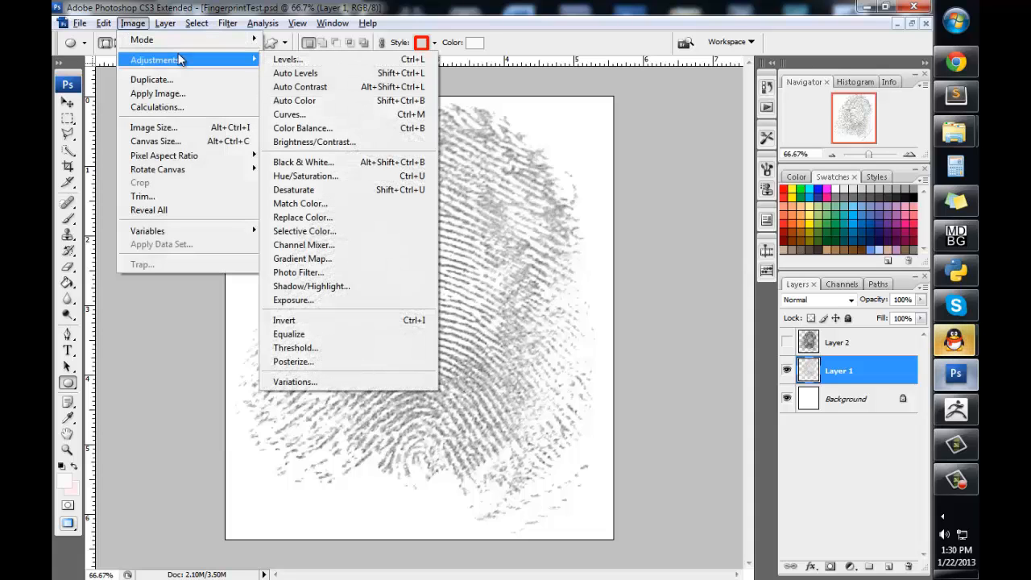
left_click(287, 58)
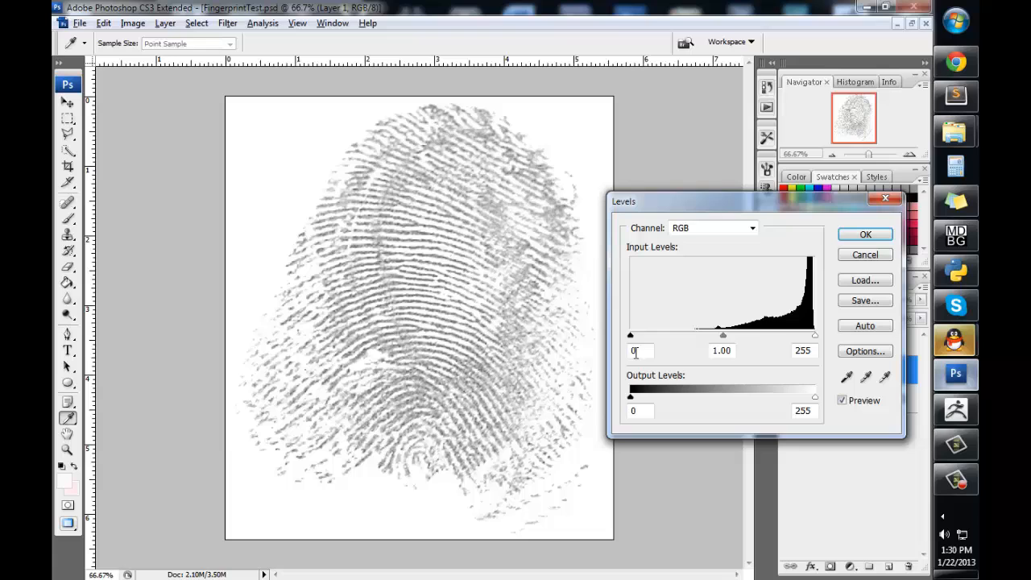
left_click_drag(631, 334, 695, 334)
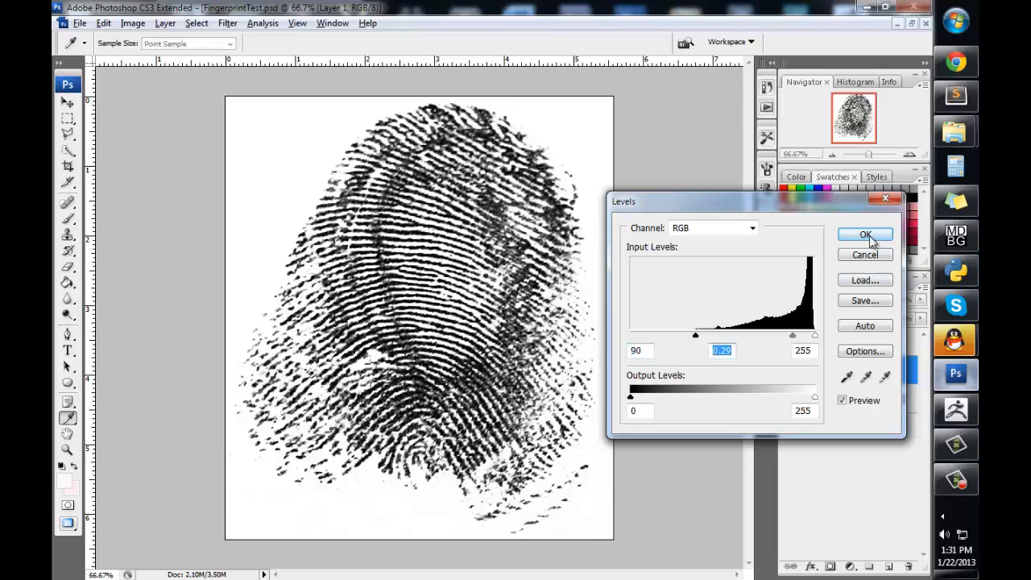
left_click(865, 236)
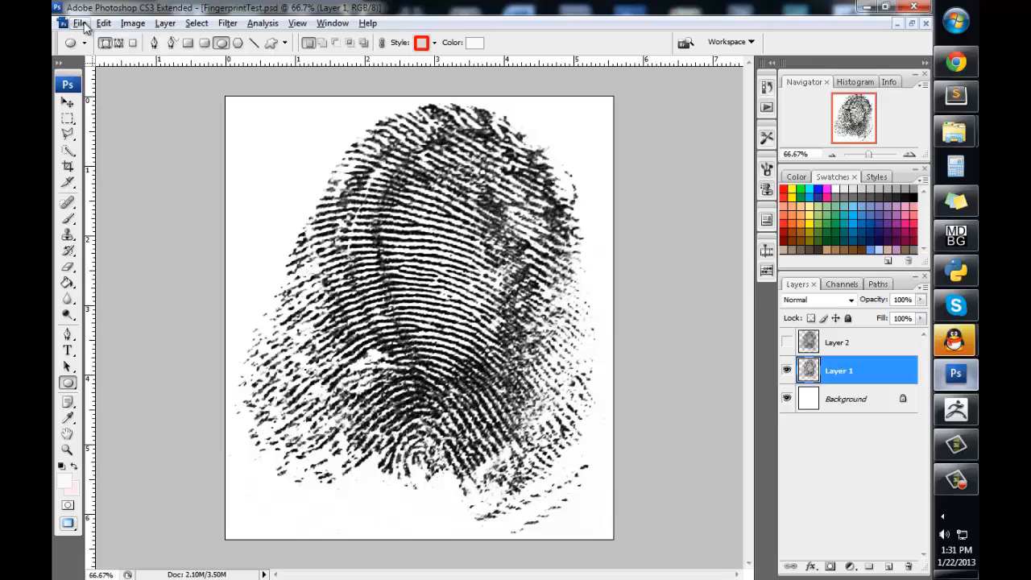
Save As FingerprintTest.psd in Photoshop format, replacing the existing file.
left_click(79, 23)
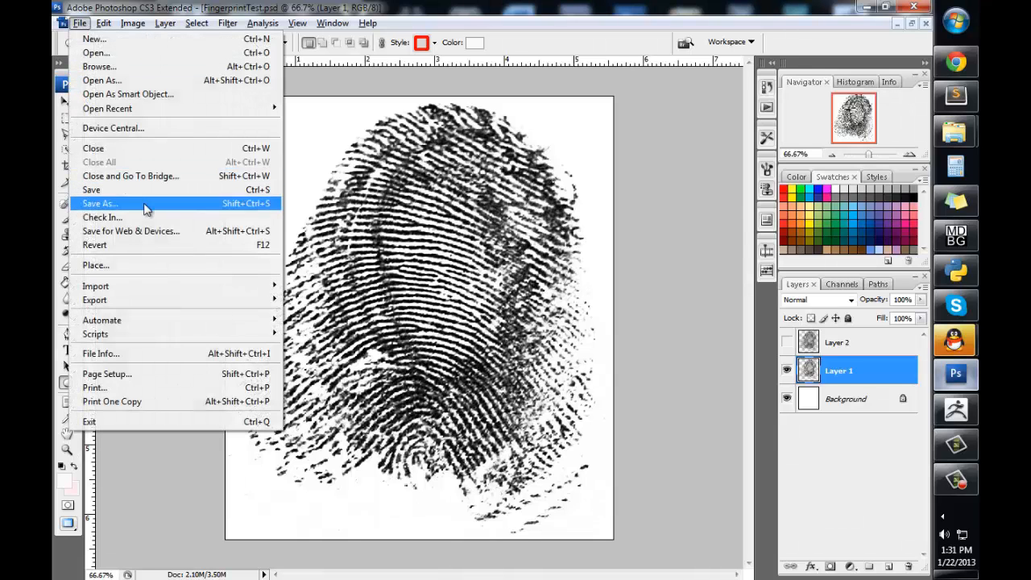
left_click(100, 203)
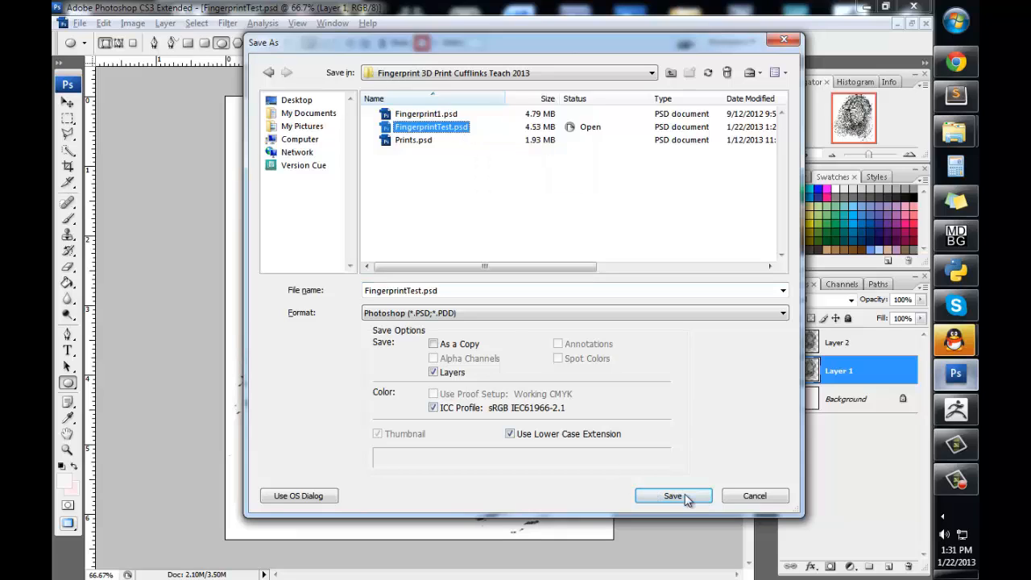
left_click(674, 496)
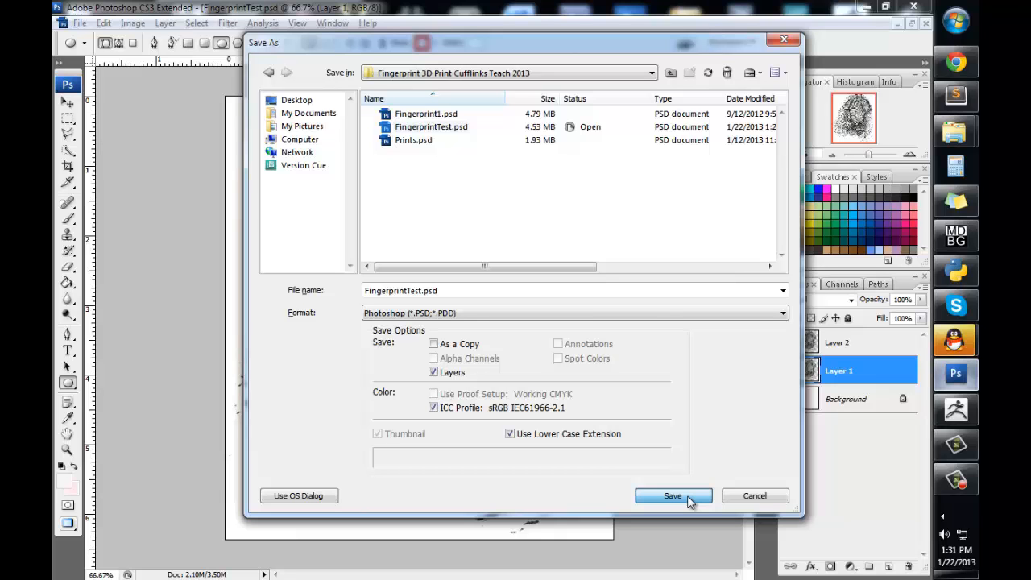
left_click(673, 496)
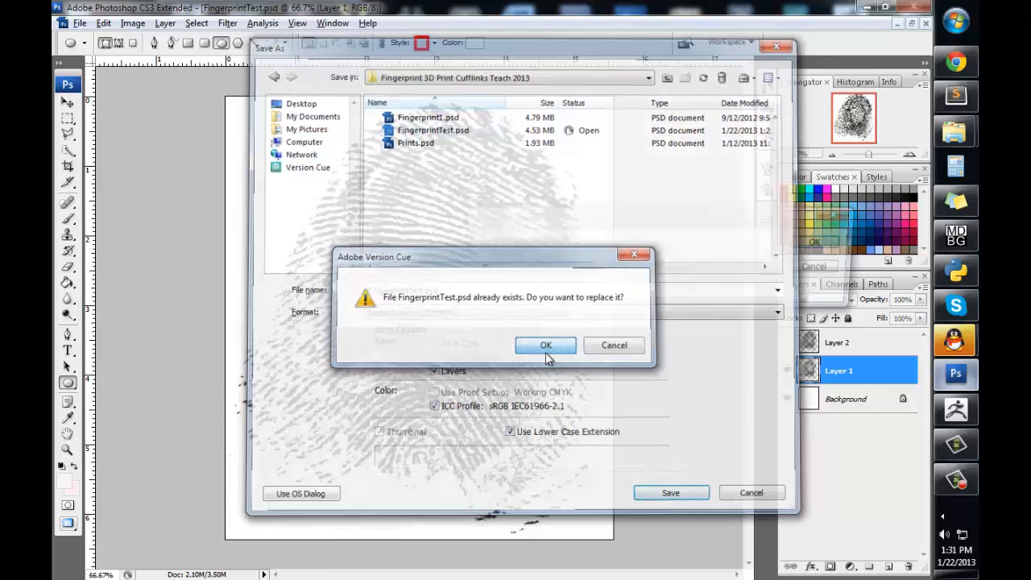
left_click(545, 345)
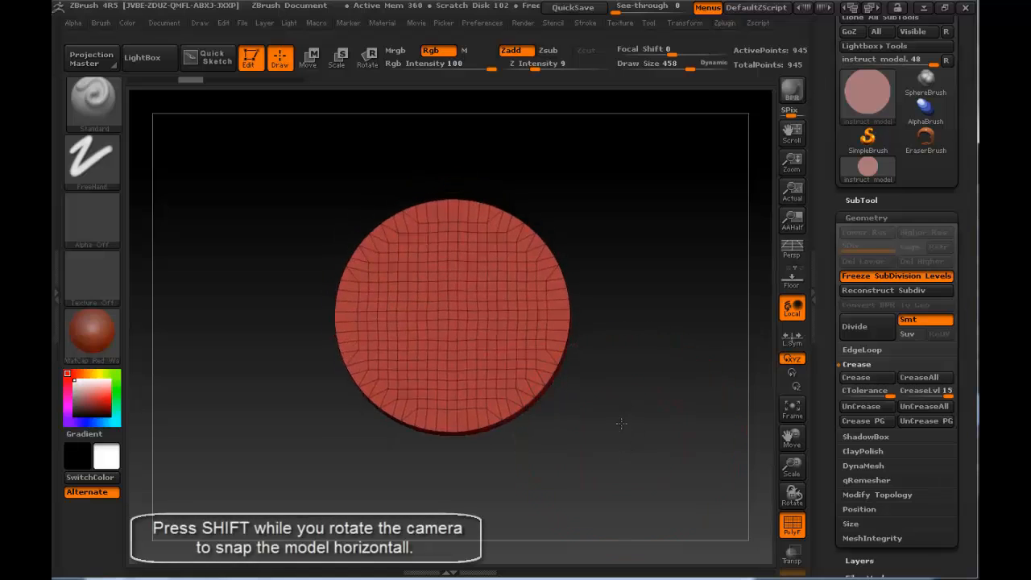
Orbit the disc to inspect its edge and face, then expand the Tool > Geometry subpalette.
left_click_drag(620, 422, 625, 325)
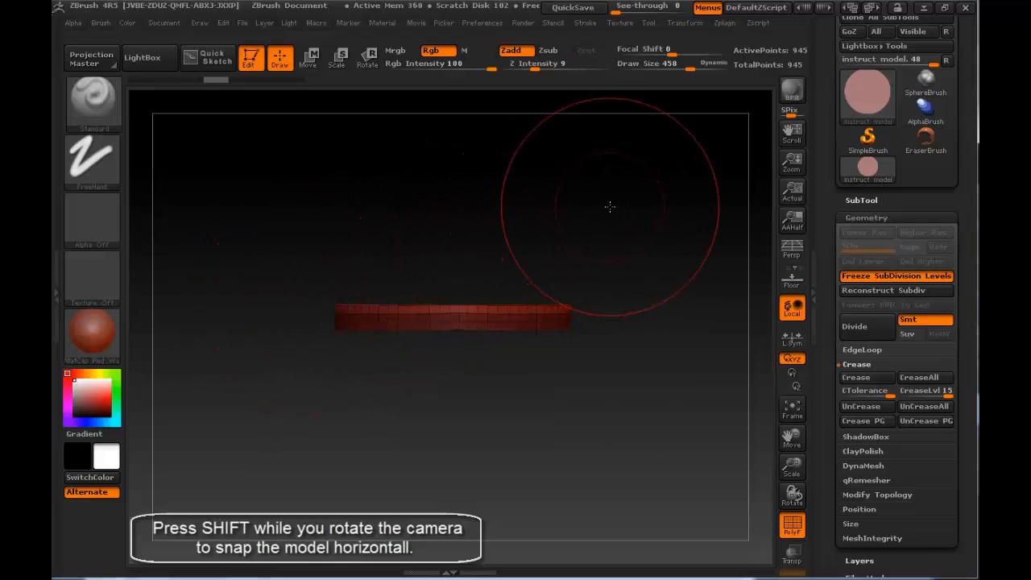
left_click_drag(609, 207, 667, 229)
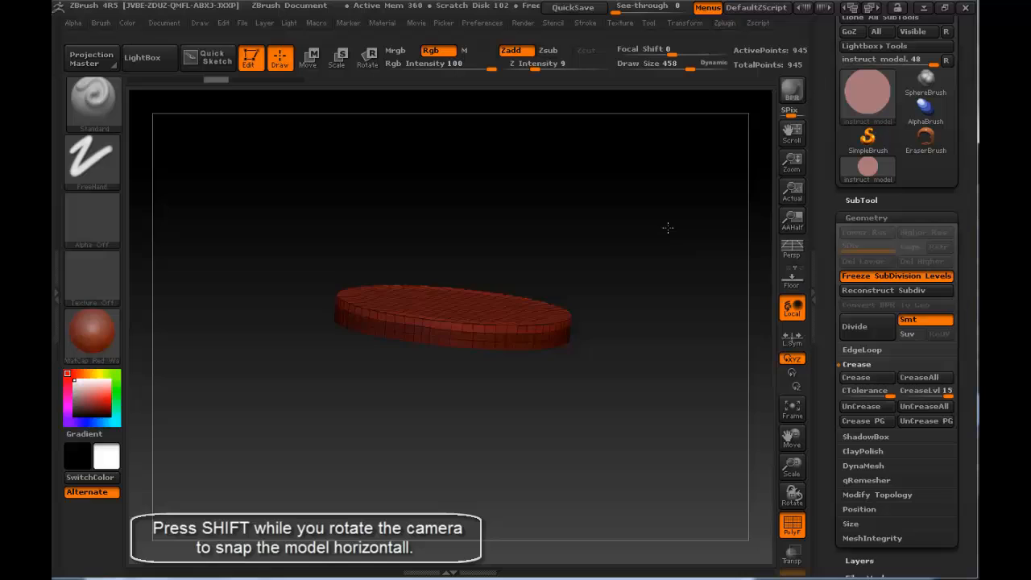
left_click_drag(667, 228, 521, 245)
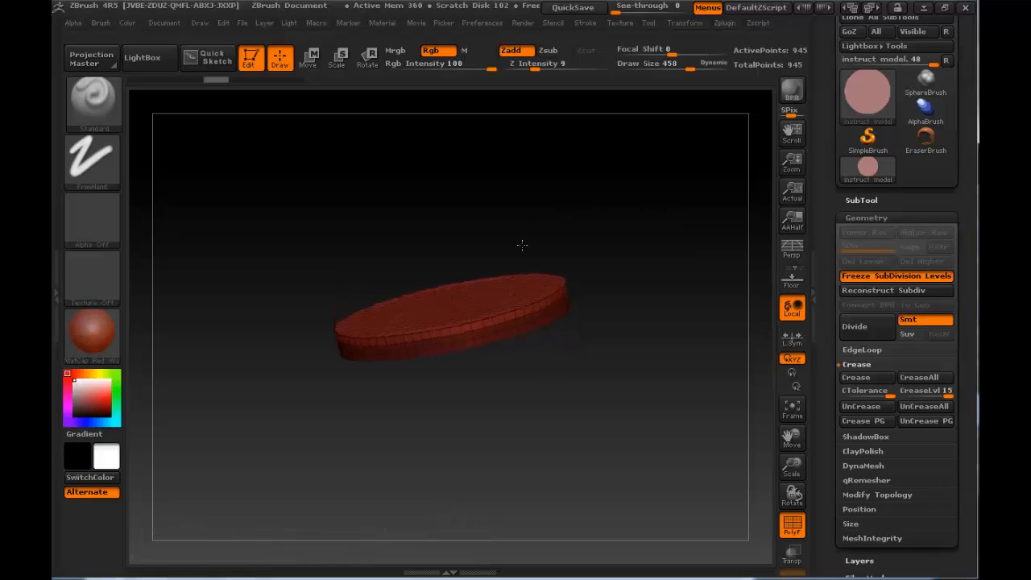
left_click_drag(522, 244, 686, 239)
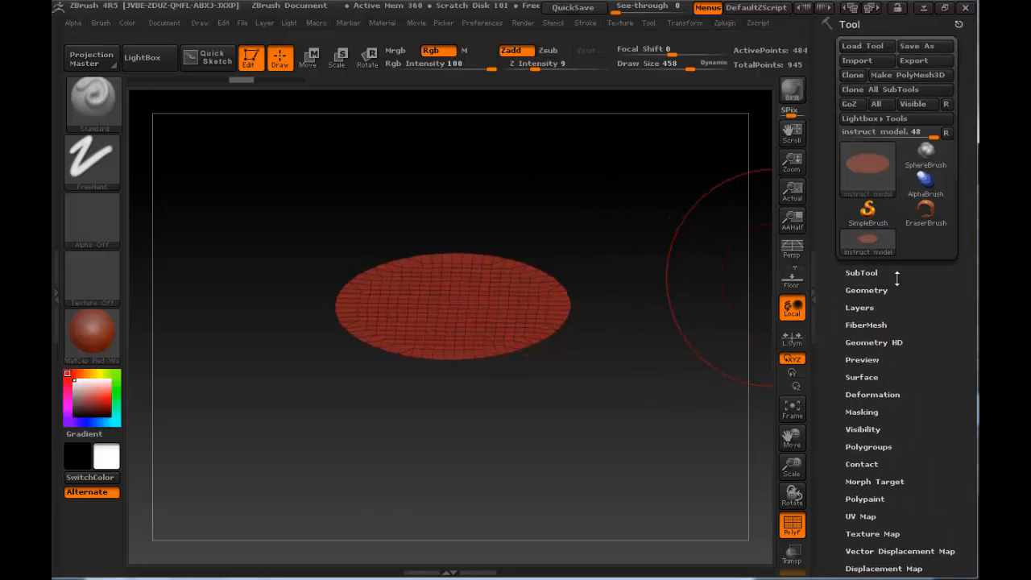
left_click(867, 290)
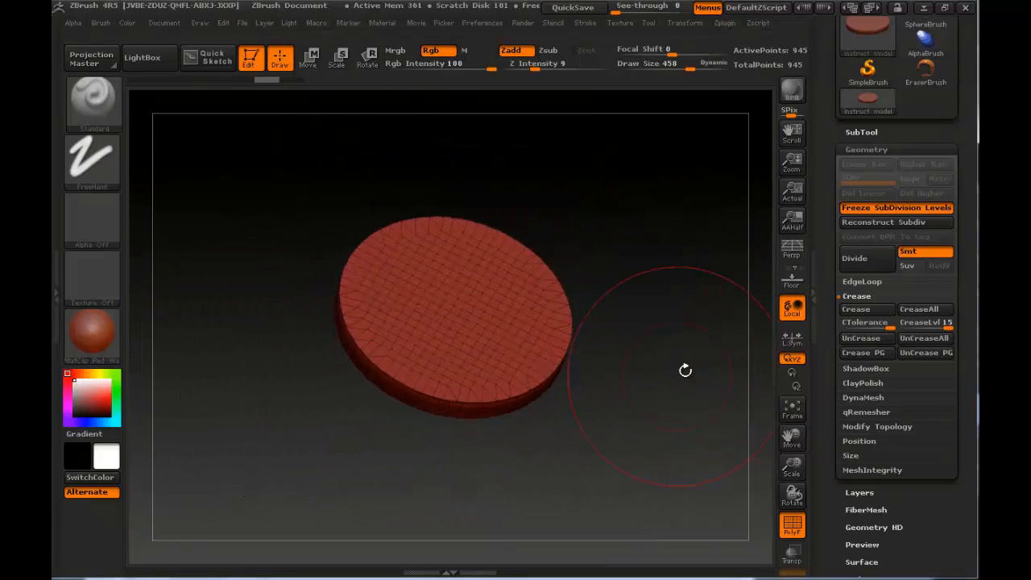
Divide the disc mesh five times to add subdivision levels.
left_click(854, 258)
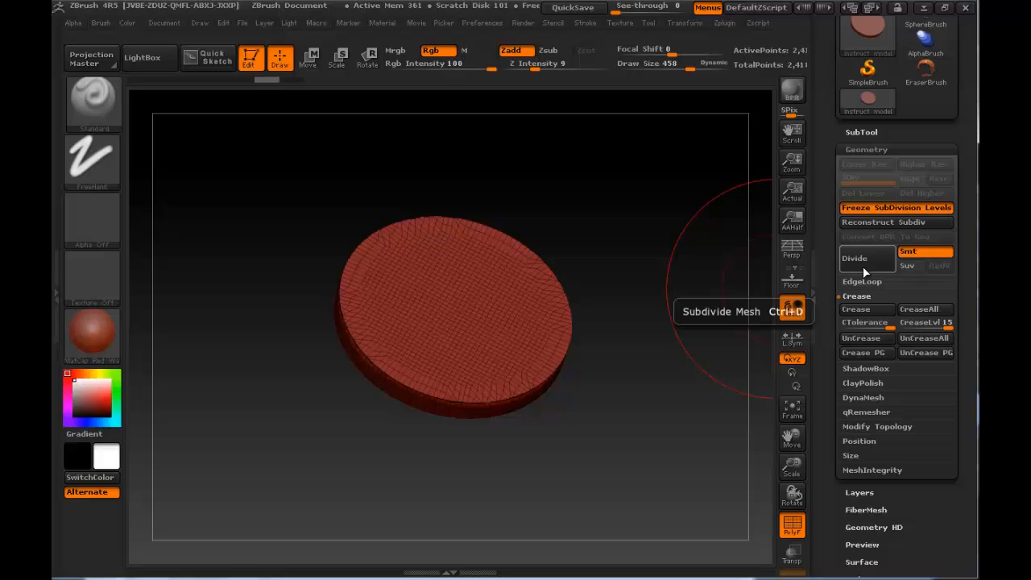
left_click(853, 258)
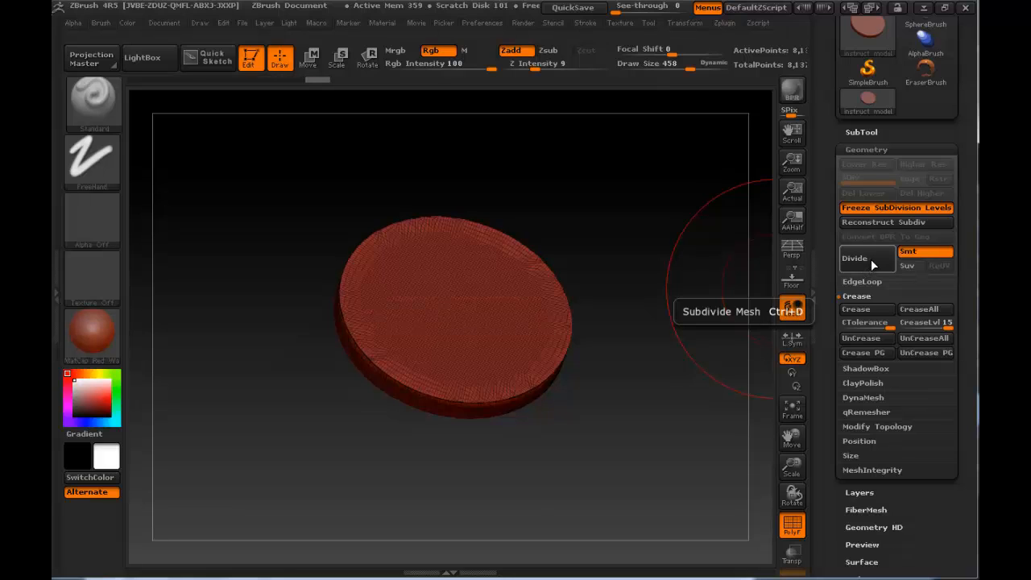
left_click(853, 258)
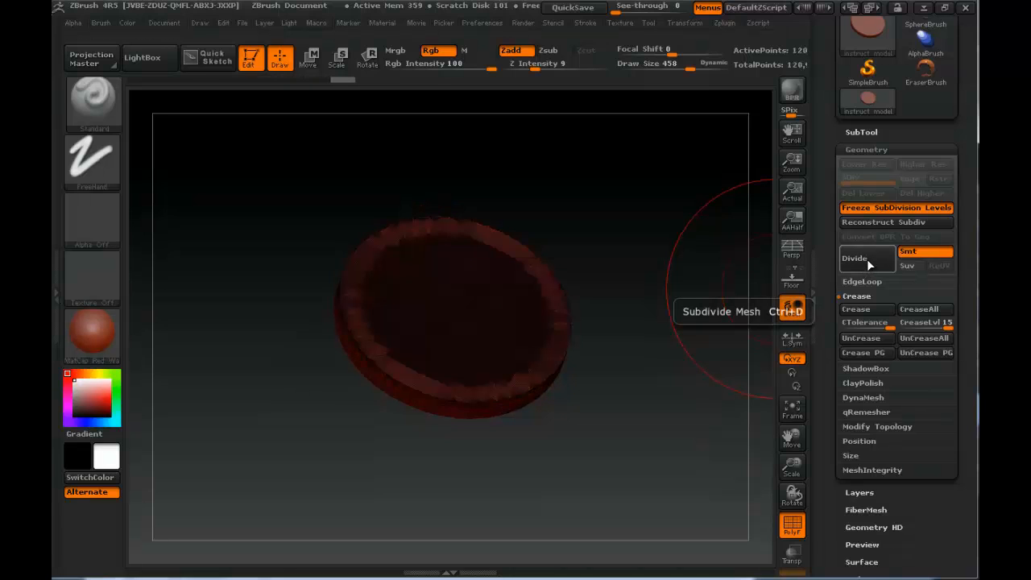
left_click(854, 258)
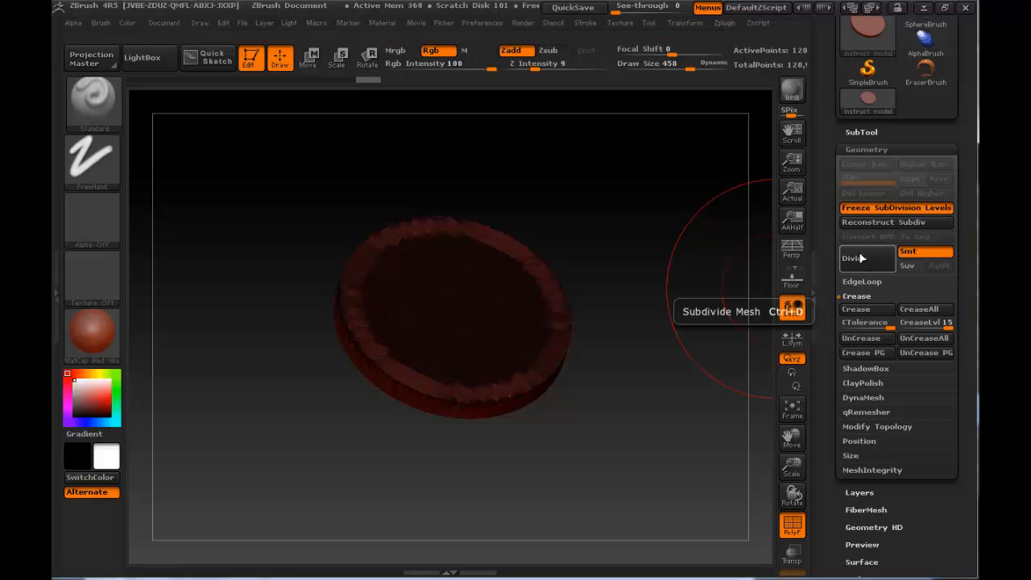
left_click(852, 258)
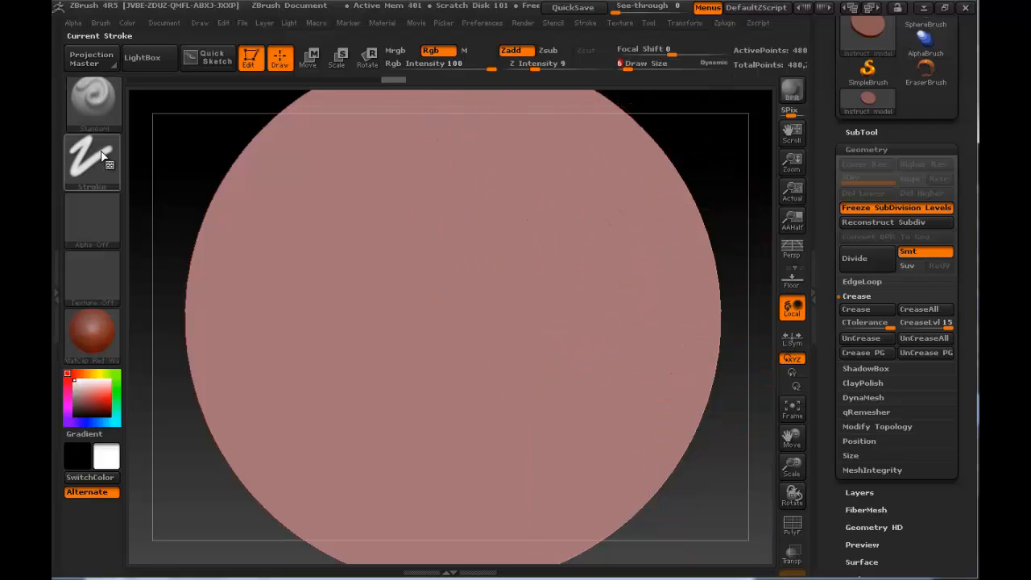
Choose the DragRect stroke and zoom out so the whole disc fits the canvas.
left_click(90, 161)
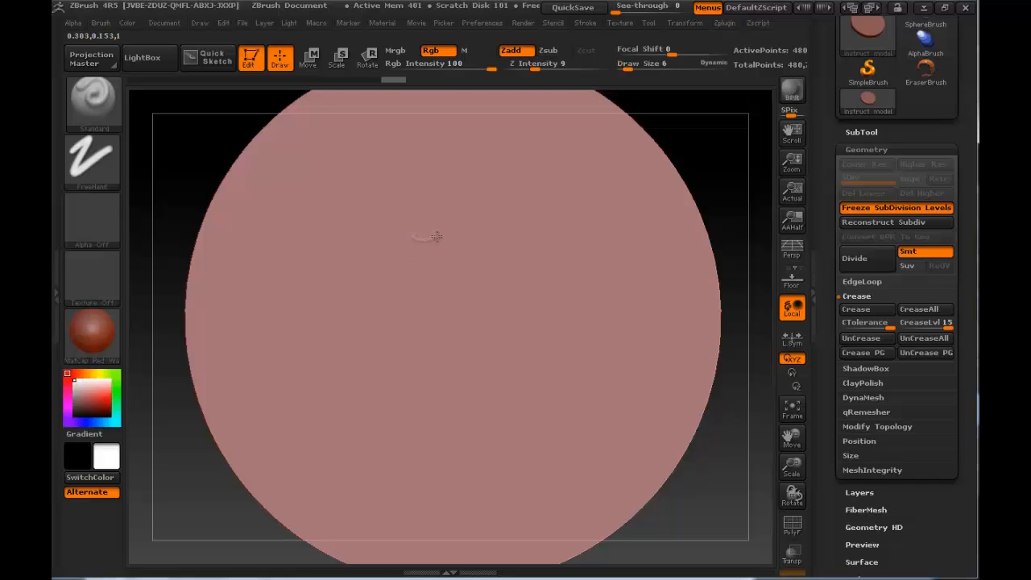
left_click_drag(411, 239, 596, 333)
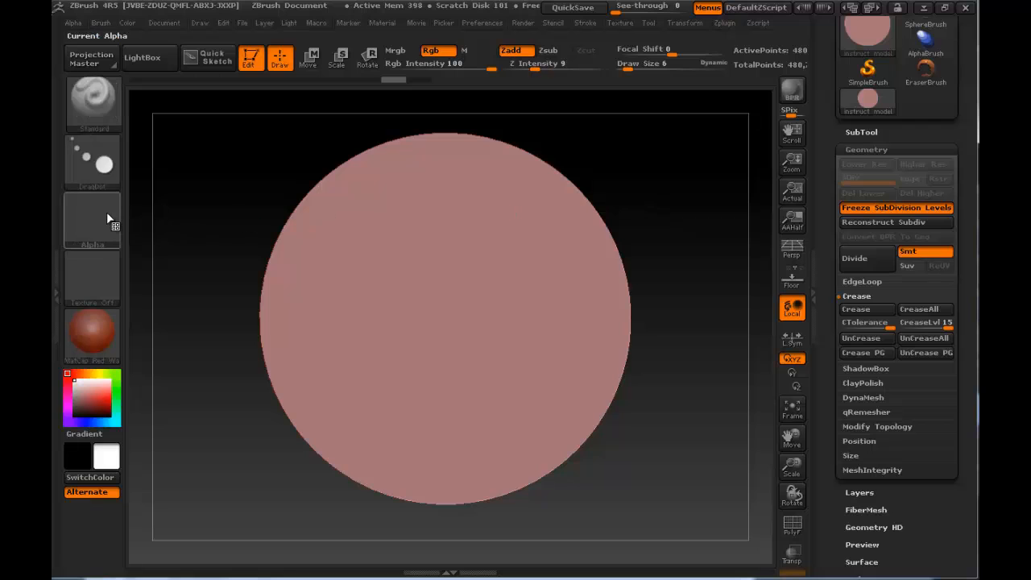
Import FingerprintTest.psd from the Alpha picker as the active alpha.
left_click(91, 222)
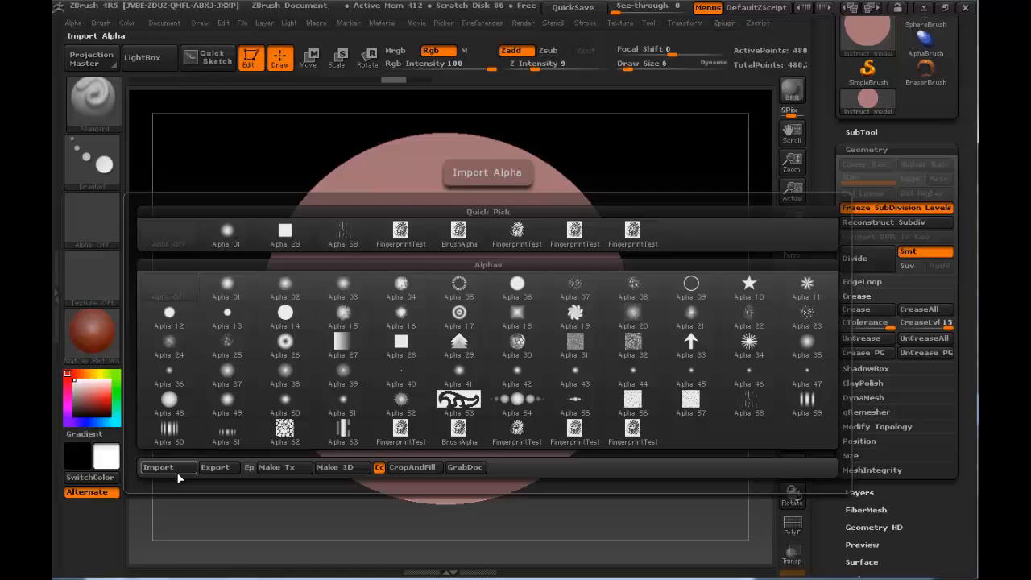
left_click(158, 467)
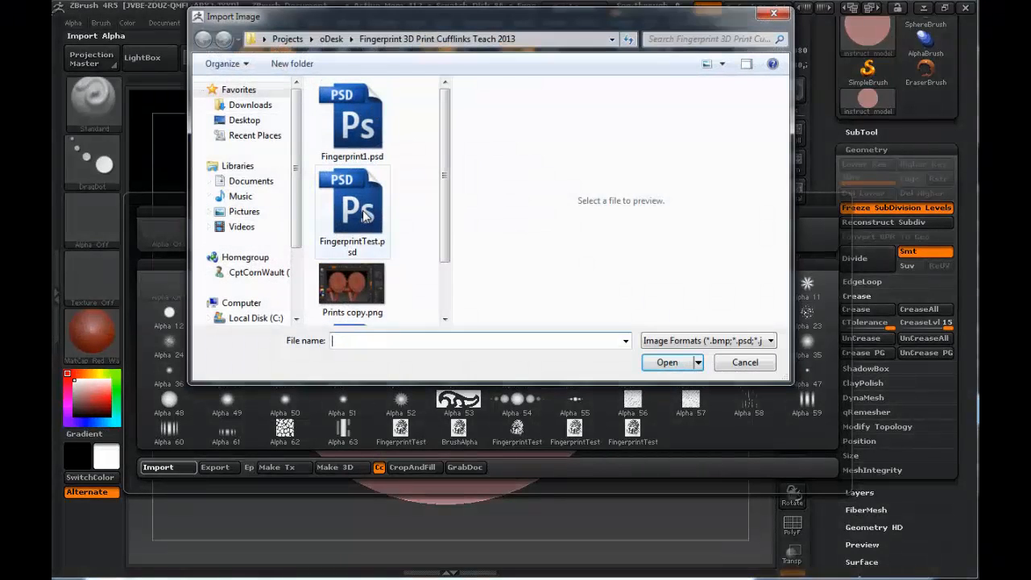
mouse_move(368, 200)
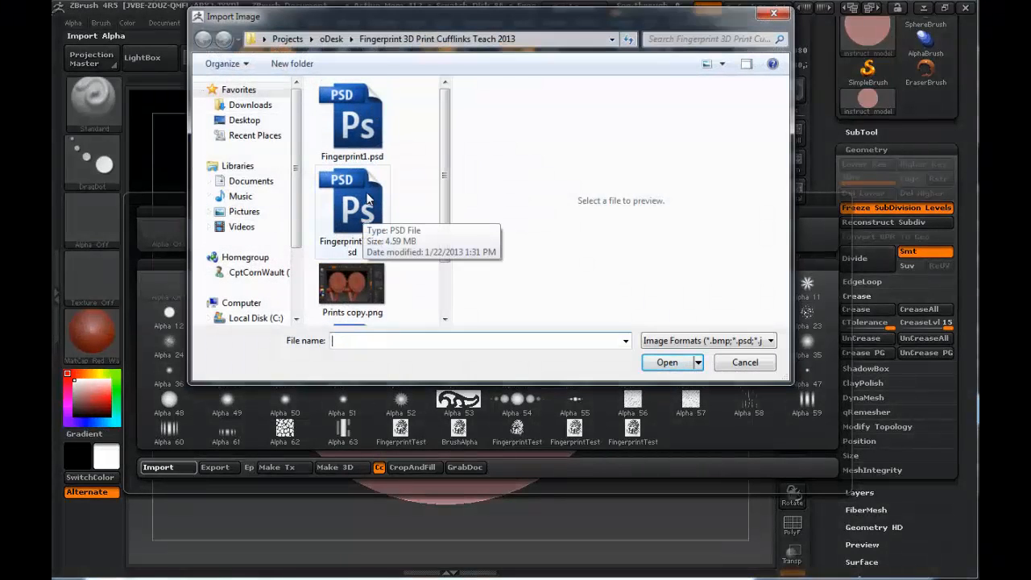
left_click(351, 201)
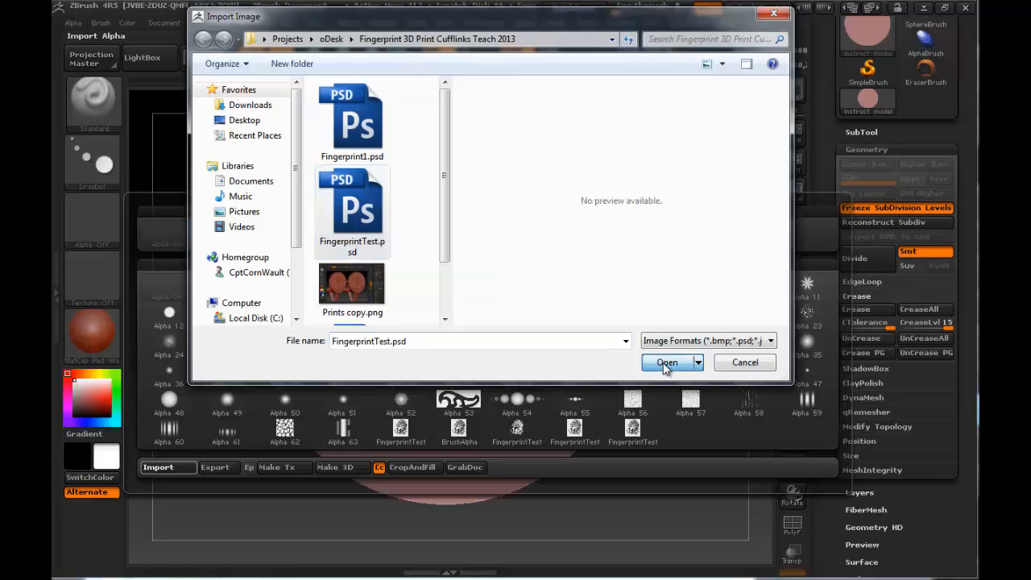
left_click(667, 363)
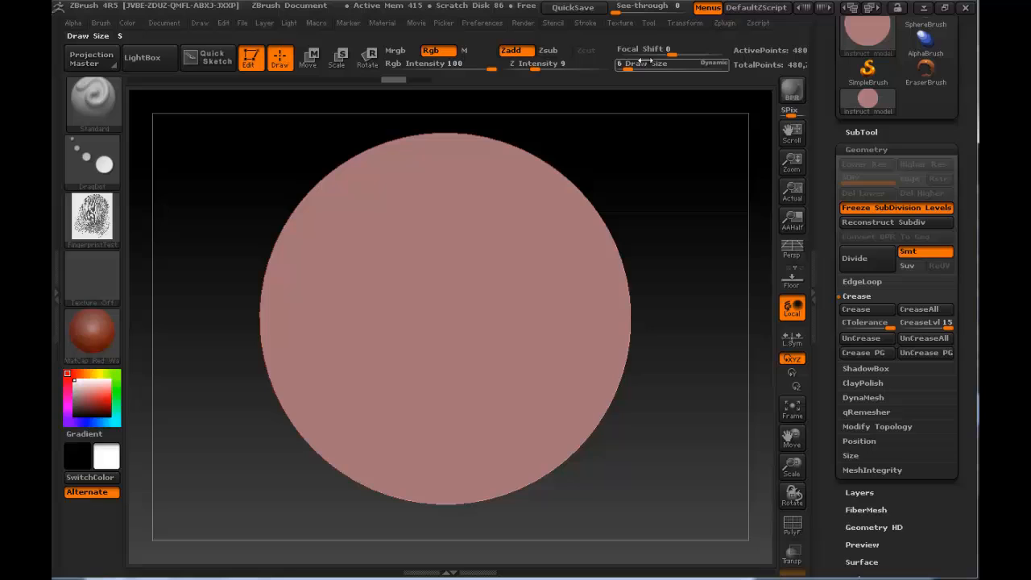
Stamp the fingerprint across the disc, undo it, and bring up the Alpha palette to reduce strength.
left_click_drag(636, 65, 668, 64)
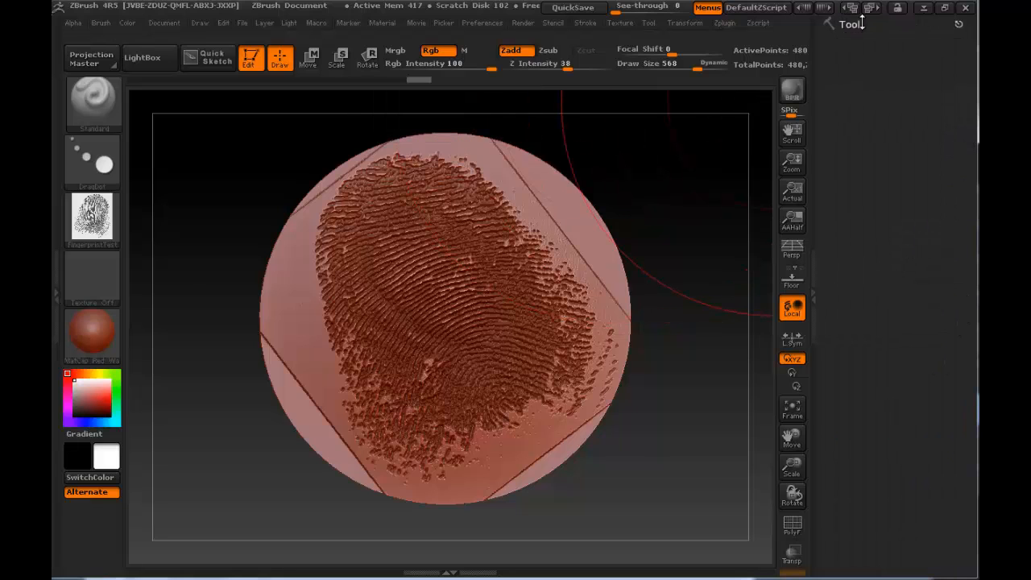
left_click(73, 22)
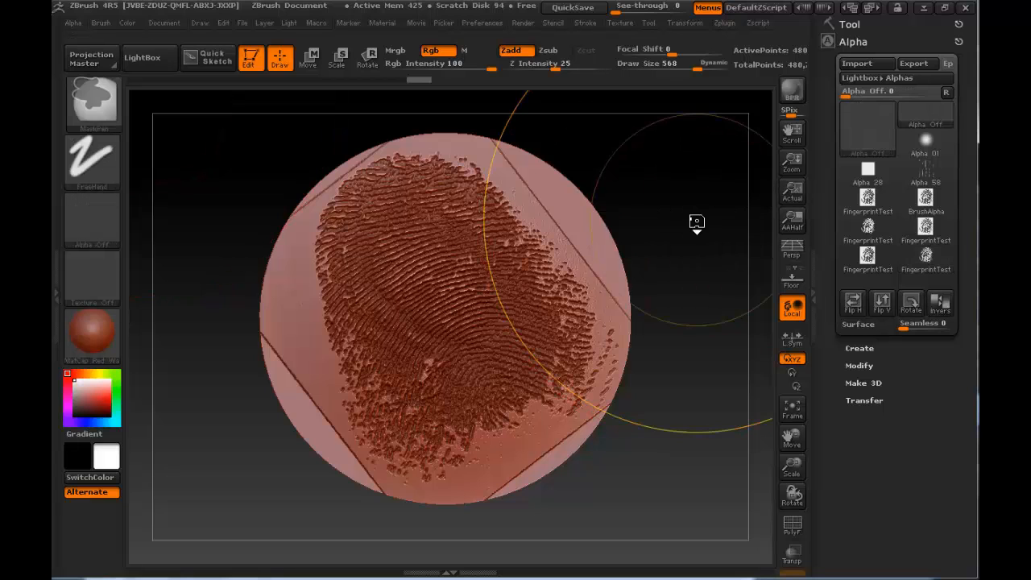
left_click(924, 197)
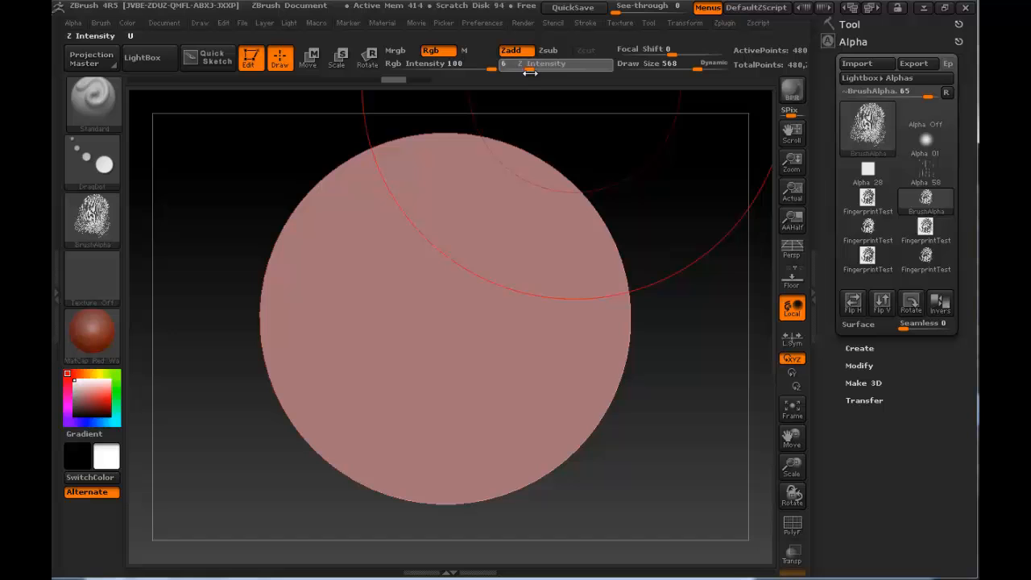
Lower Z Intensity to about 10 and DragRect the fingerprint onto the disc centre.
left_click_drag(507, 64, 531, 65)
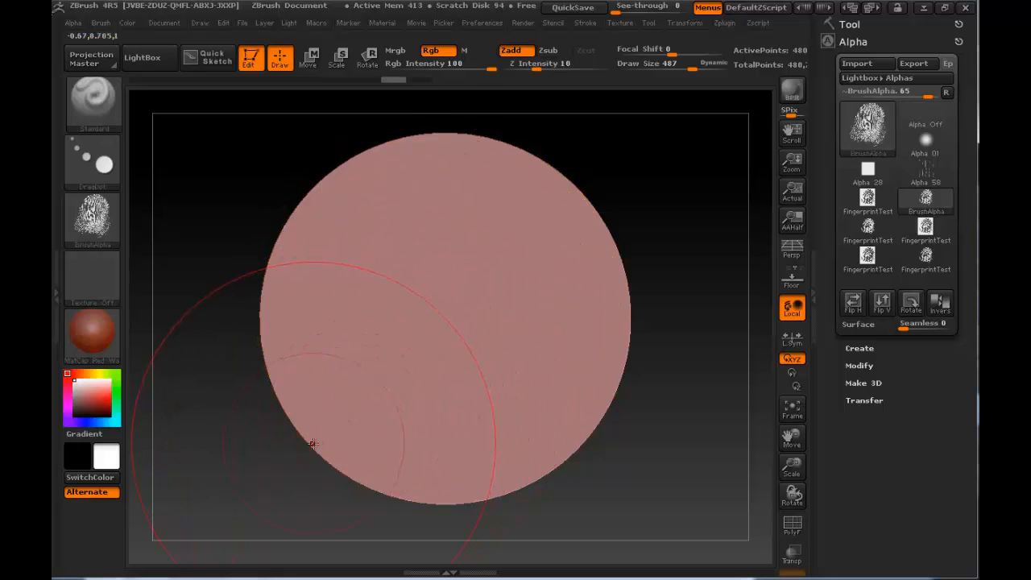
left_click_drag(314, 443, 367, 373)
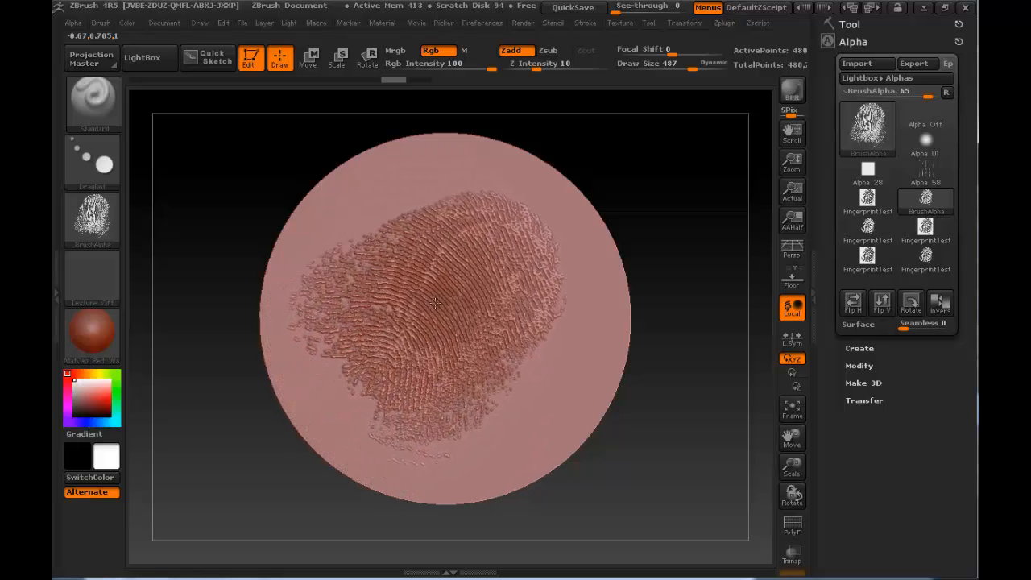
left_click_drag(435, 303, 546, 464)
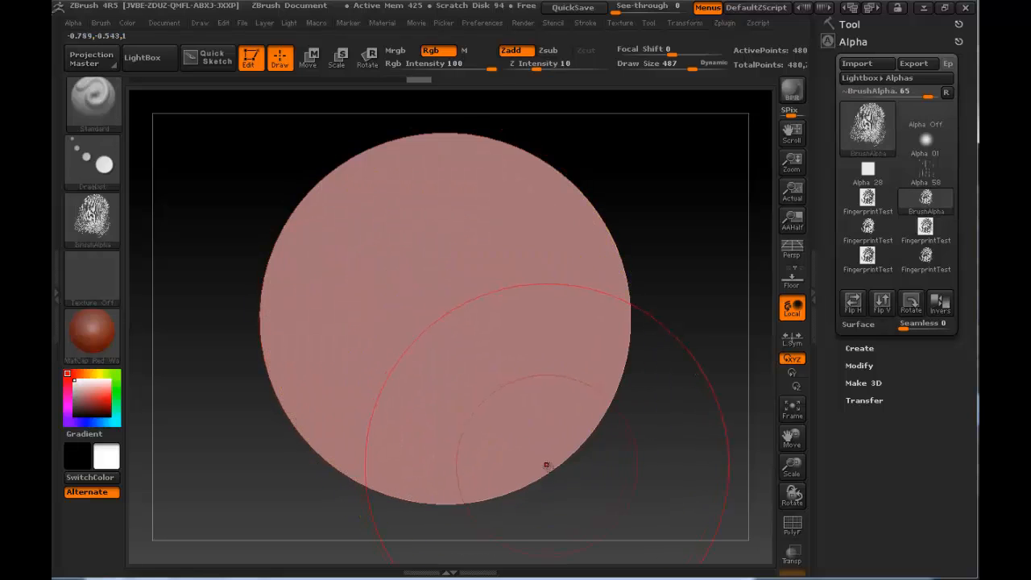
left_click_drag(546, 464, 451, 322)
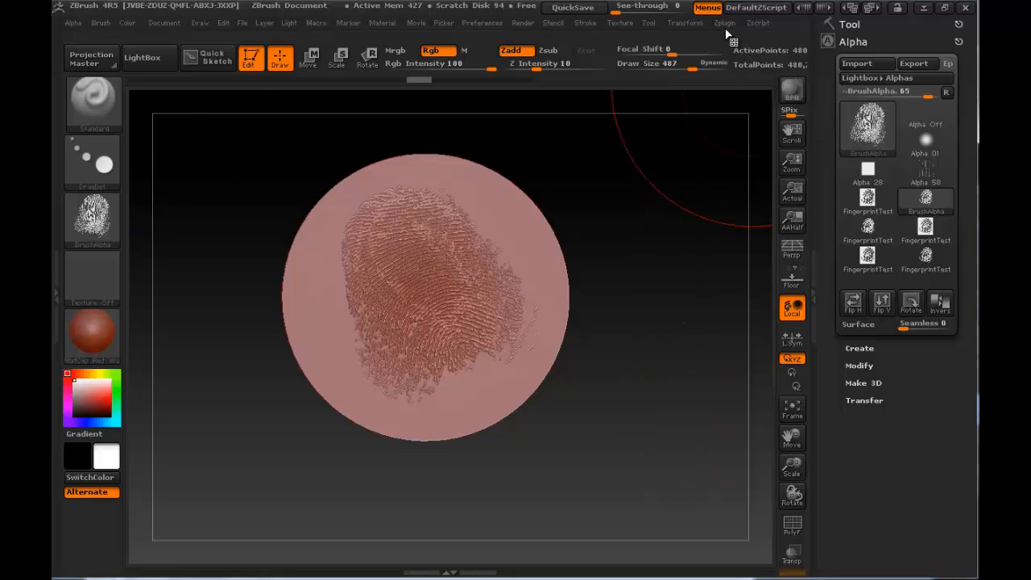
Export the fingerprinted disc as binary STL from ZPlugin's 3D Print Exporter.
left_click(725, 23)
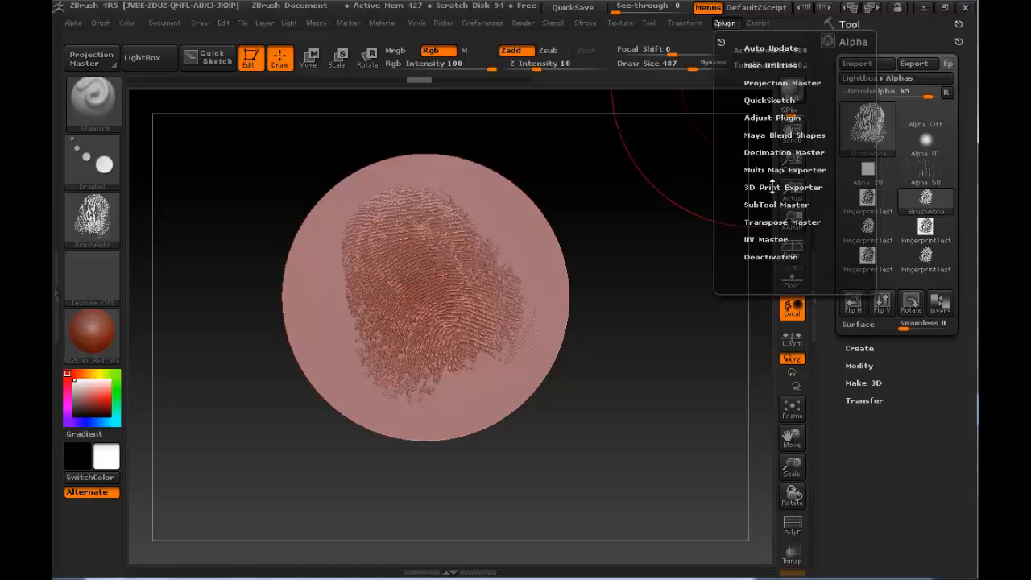
left_click(783, 186)
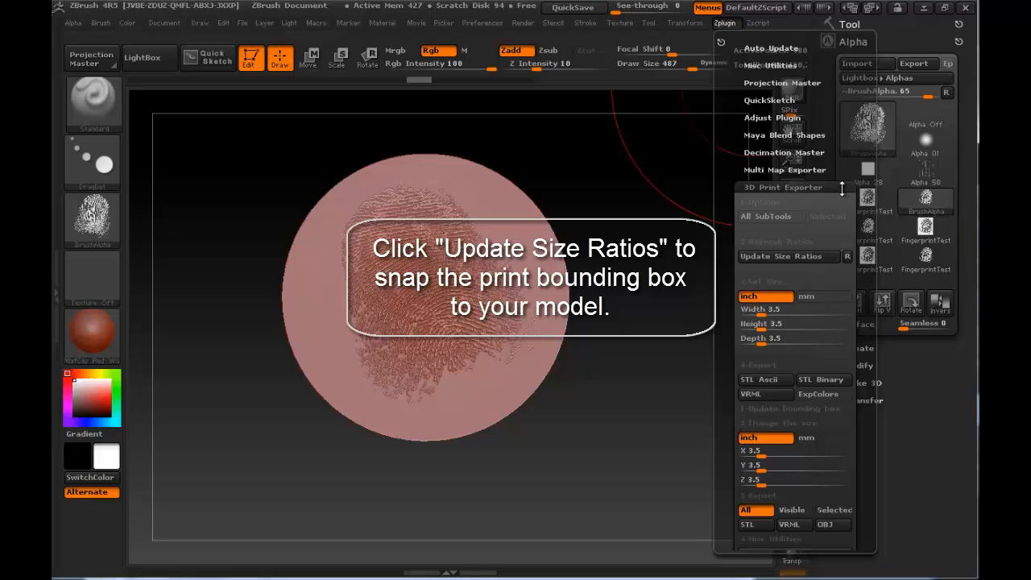
mouse_move(841, 190)
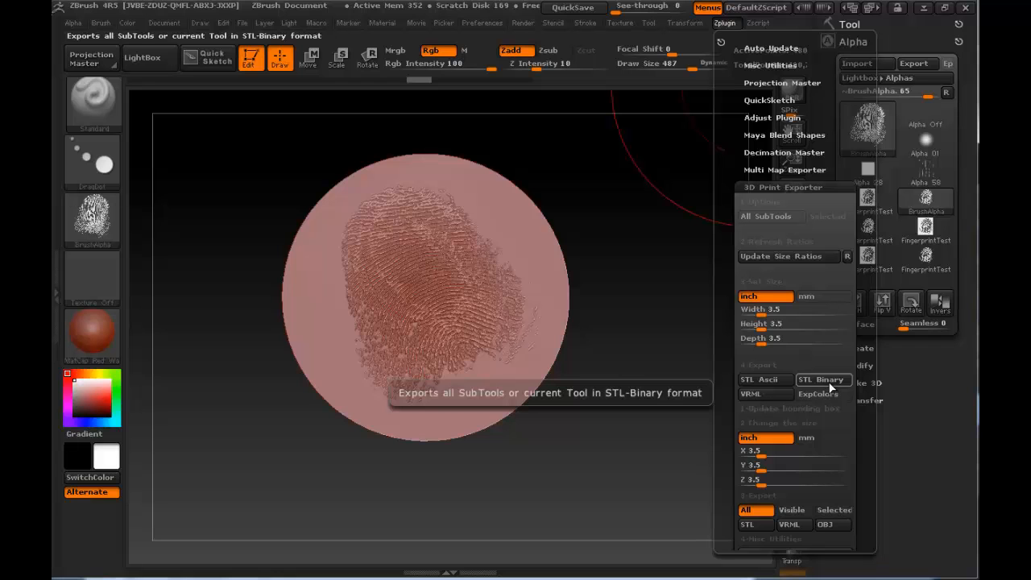
left_click(821, 380)
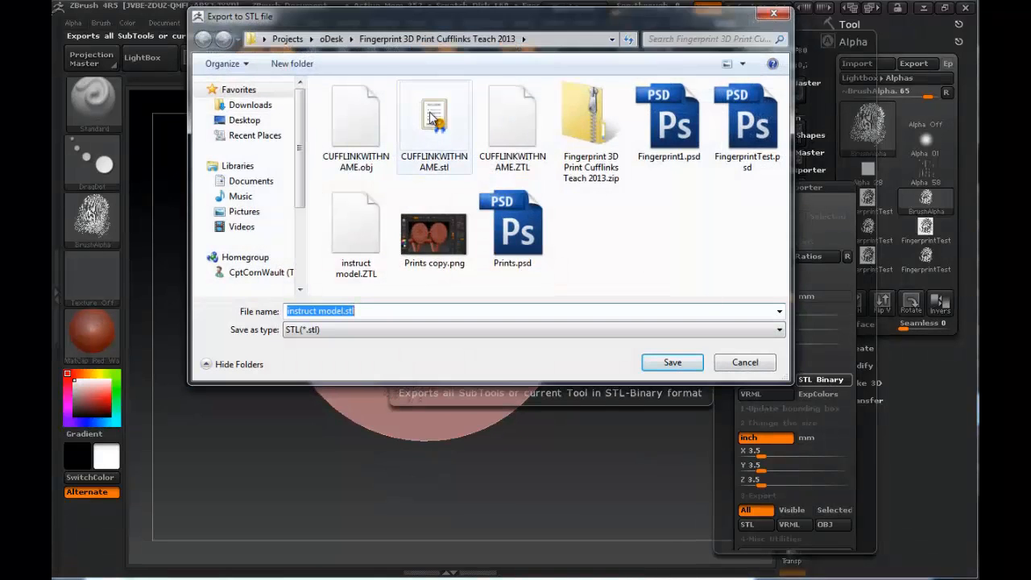
mouse_move(433, 116)
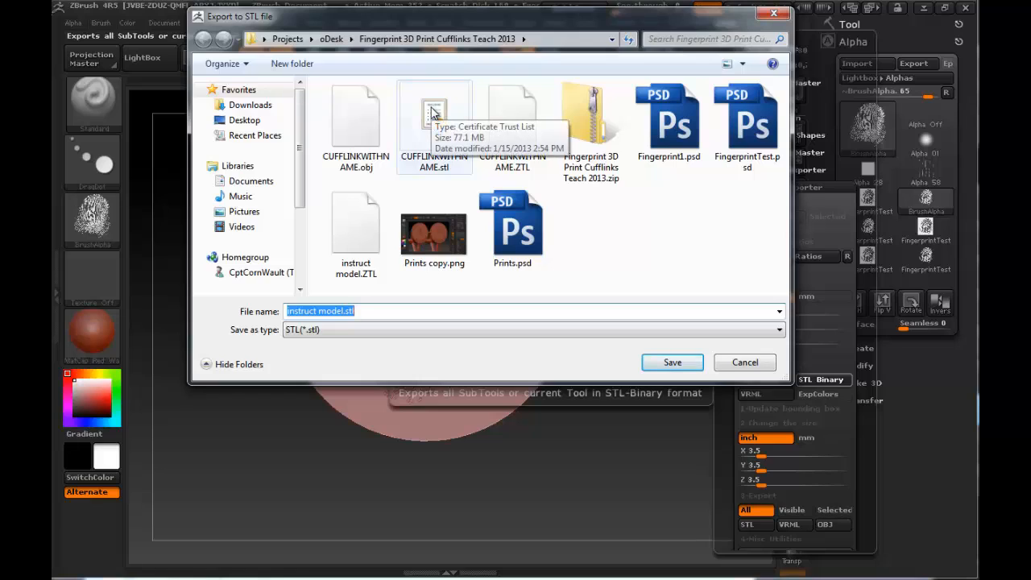